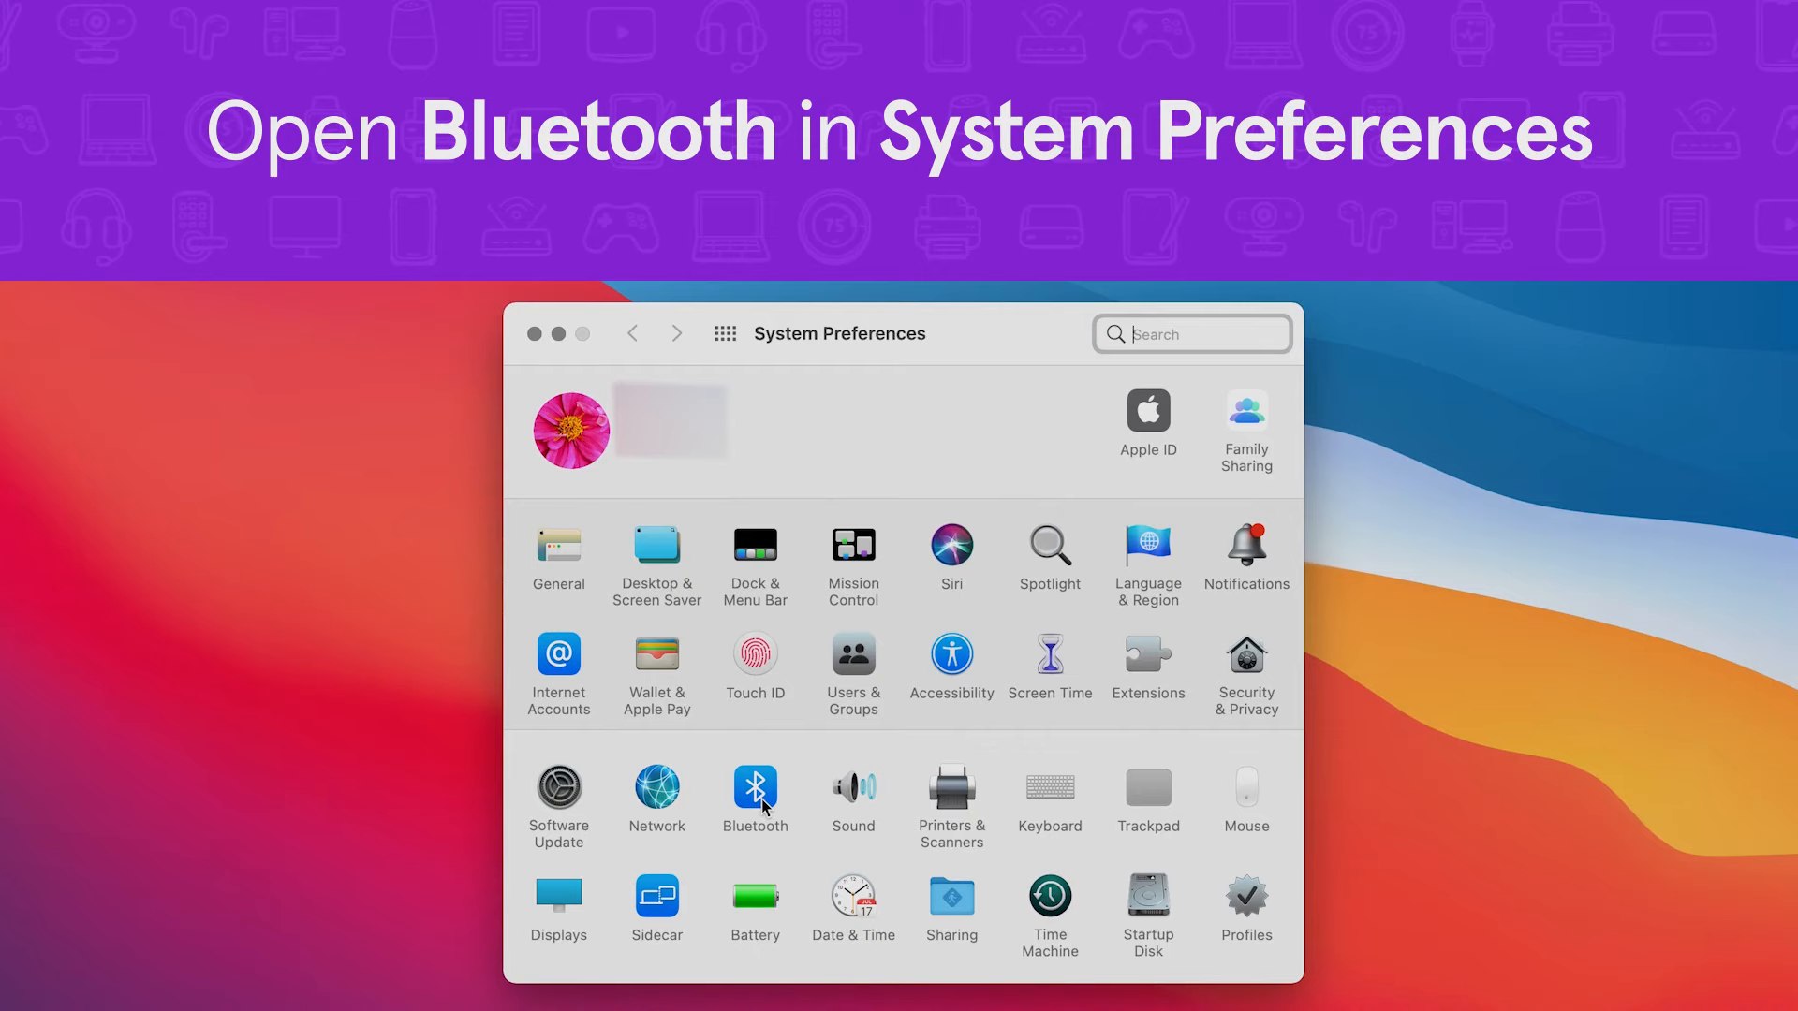
Step: Open the Bluetooth pane and remove D's Mouse from the saved devices list
{"action": "left_click", "coordinate": [755, 787]}
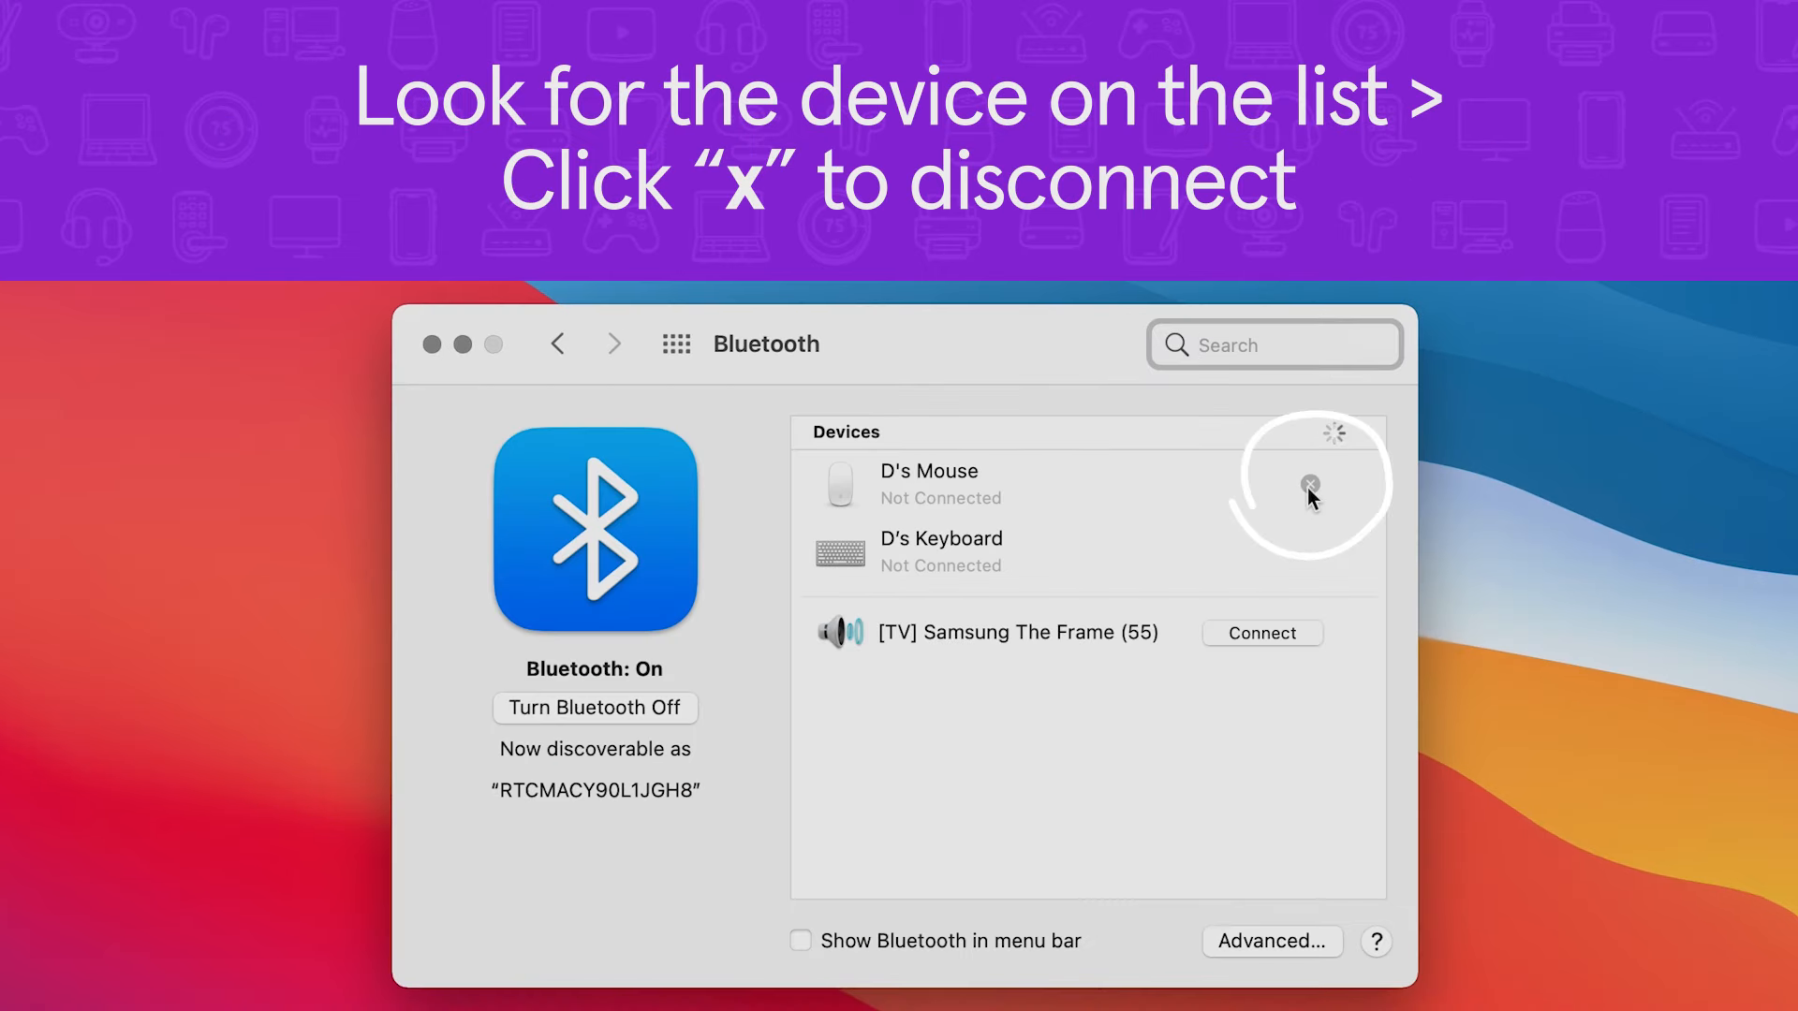
{"action": "left_click", "coordinate": [1310, 484]}
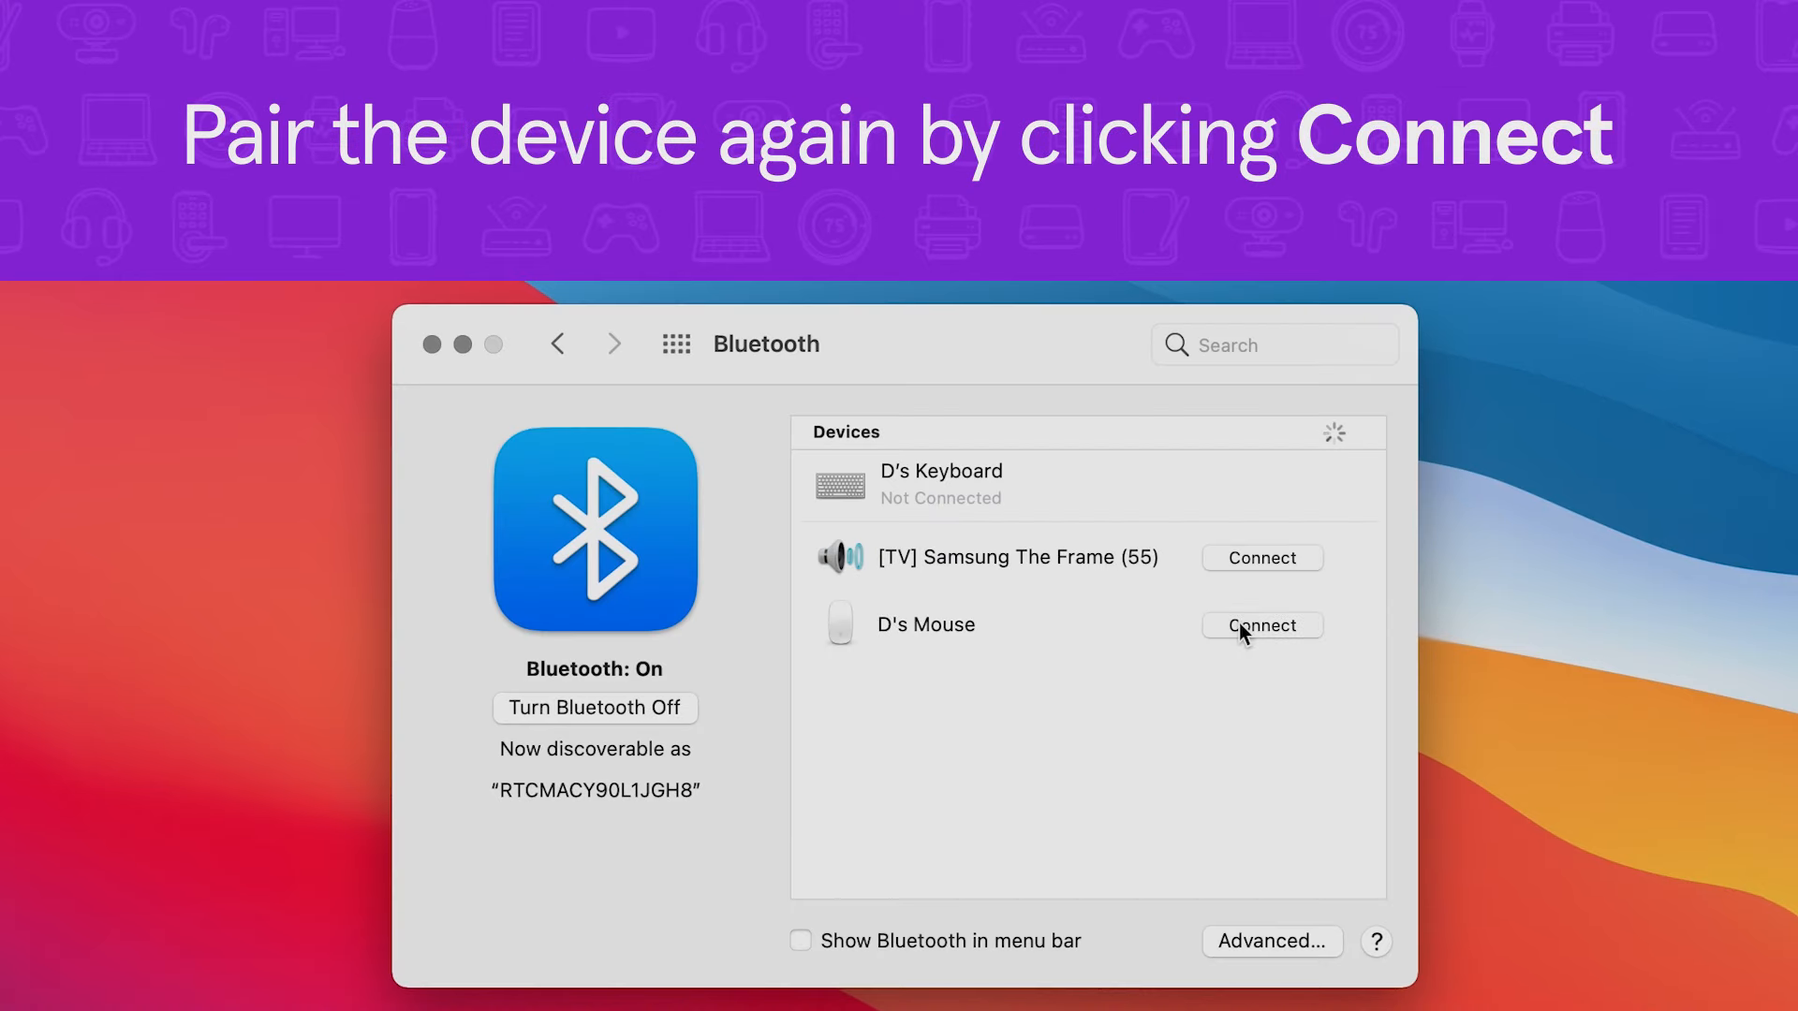